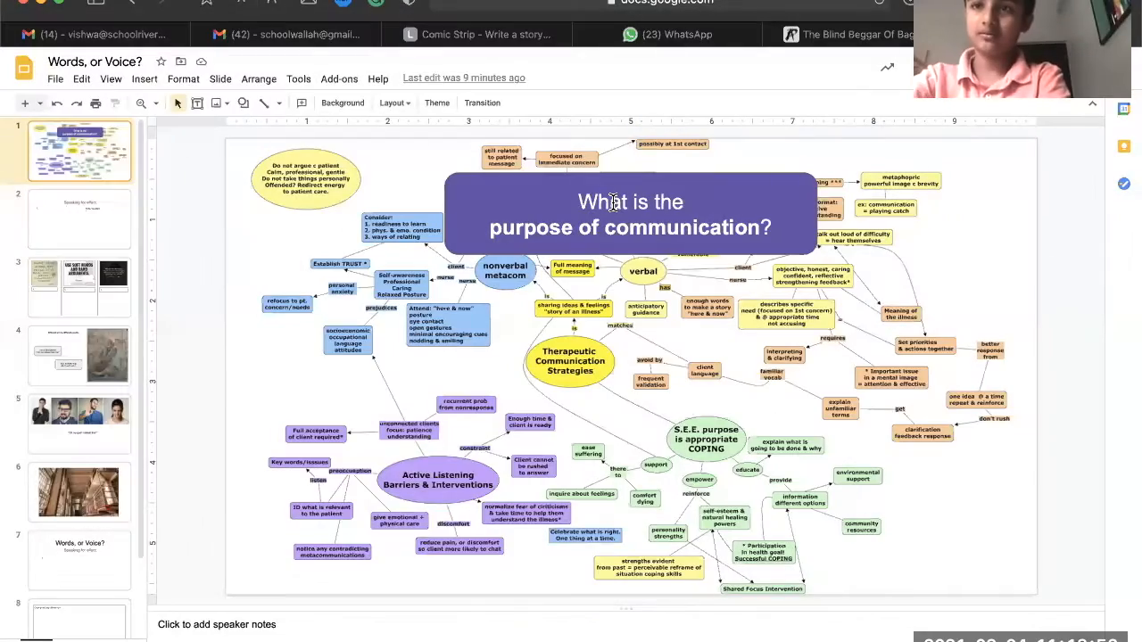
# List the purposes of speaking: conveying urgent messages, sharing thoughts and emotions, and more
pyautogui.click(78, 218)
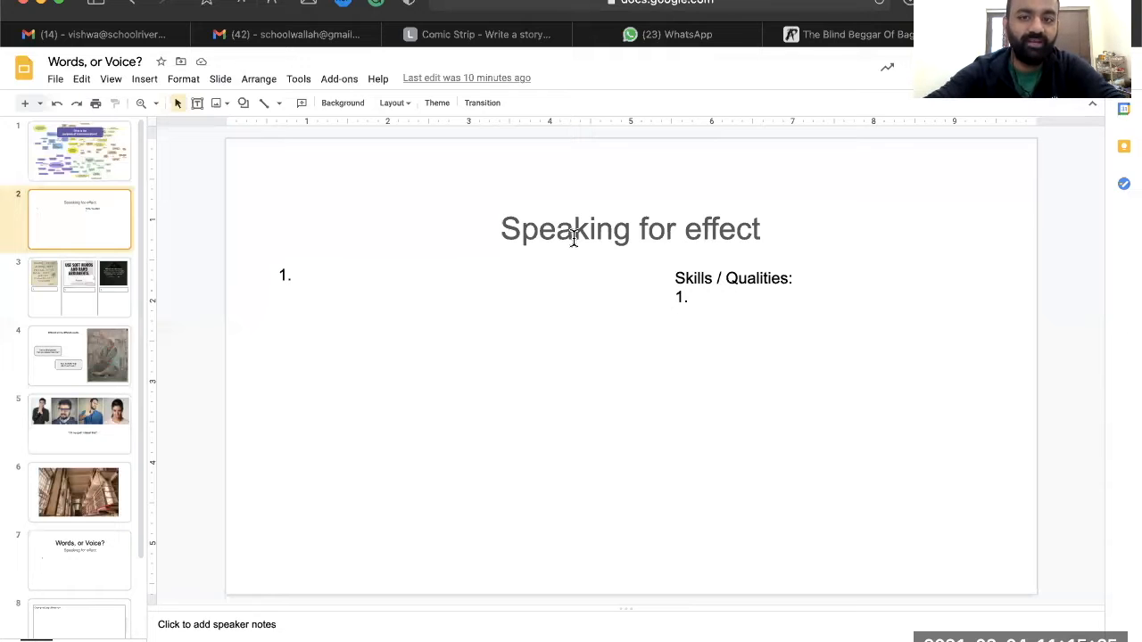
pyautogui.write('Conveying message - urgent,')
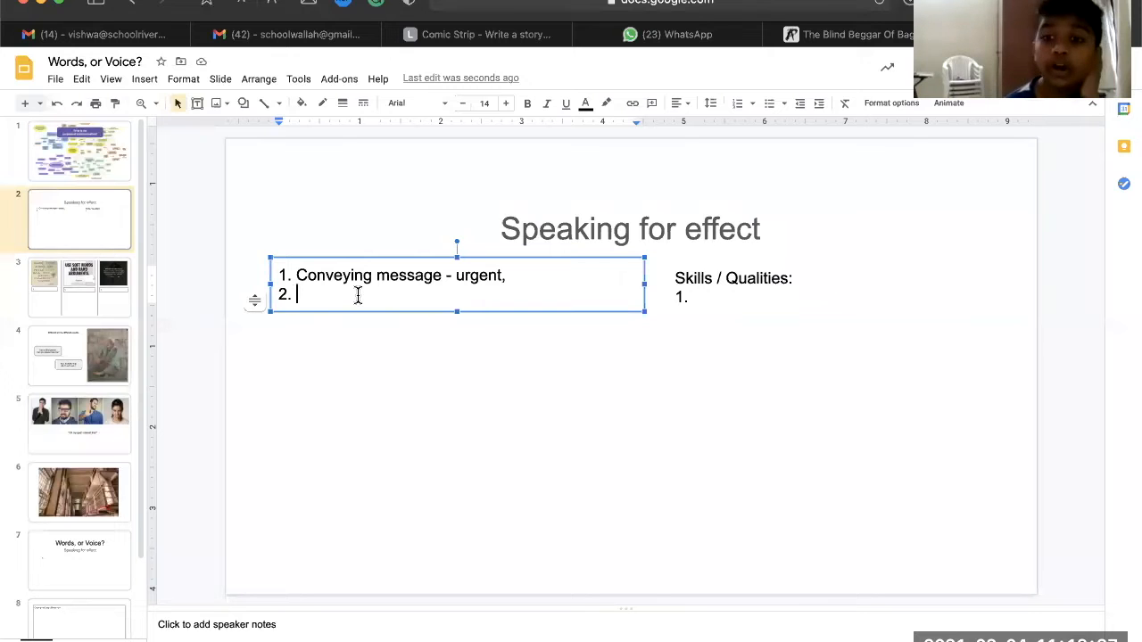
pyautogui.write('Sharing a thoughts, emotions')
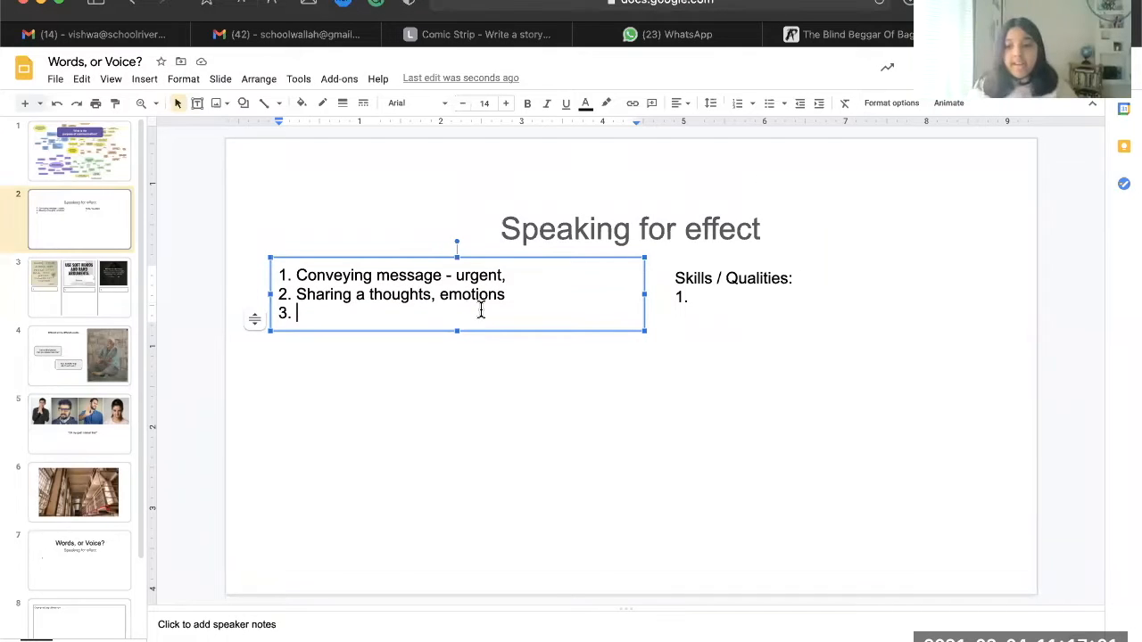
pyautogui.write('S')
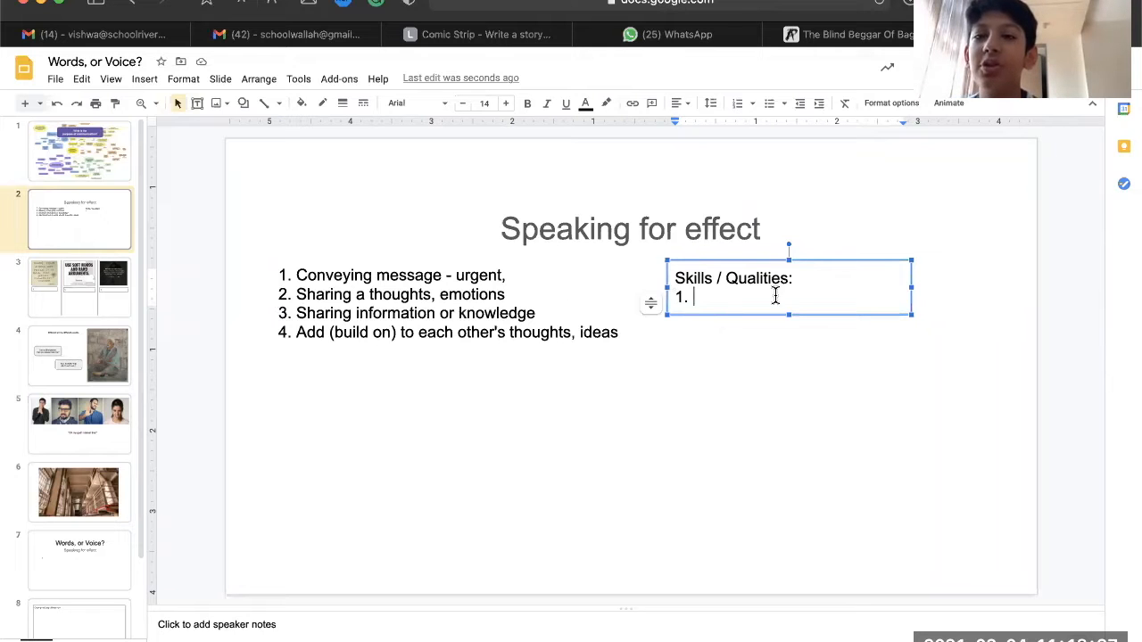
# Add fluency (reduce distractions) and Voice Modulation as skills, ready for a fourth item
pyautogui.write('fluency - reduce distractions')
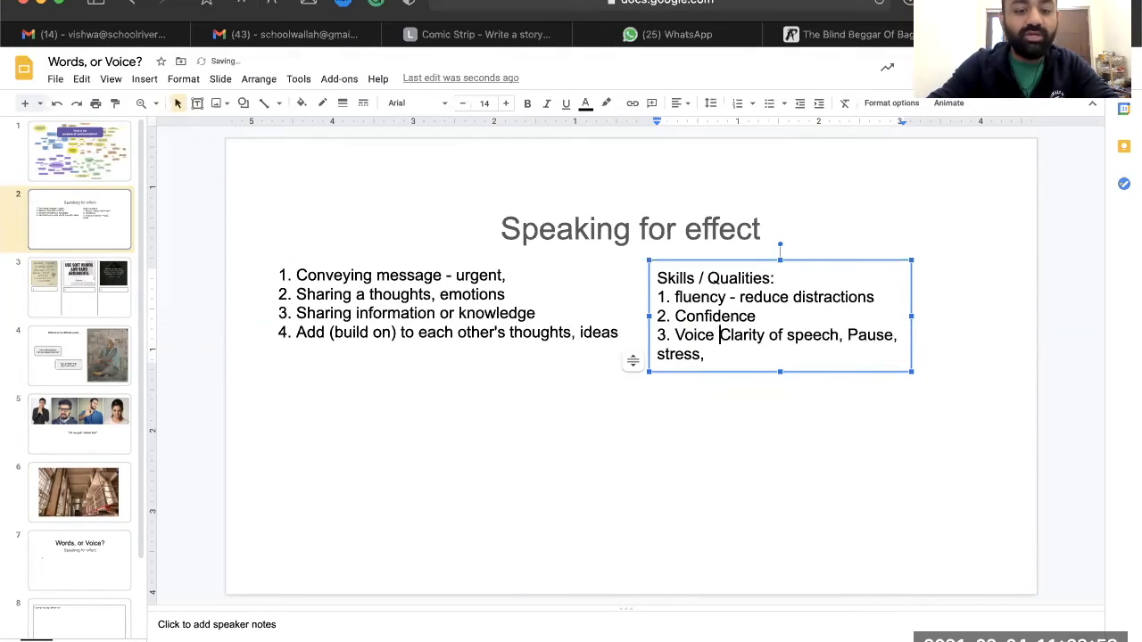
pyautogui.write('Modulation:')
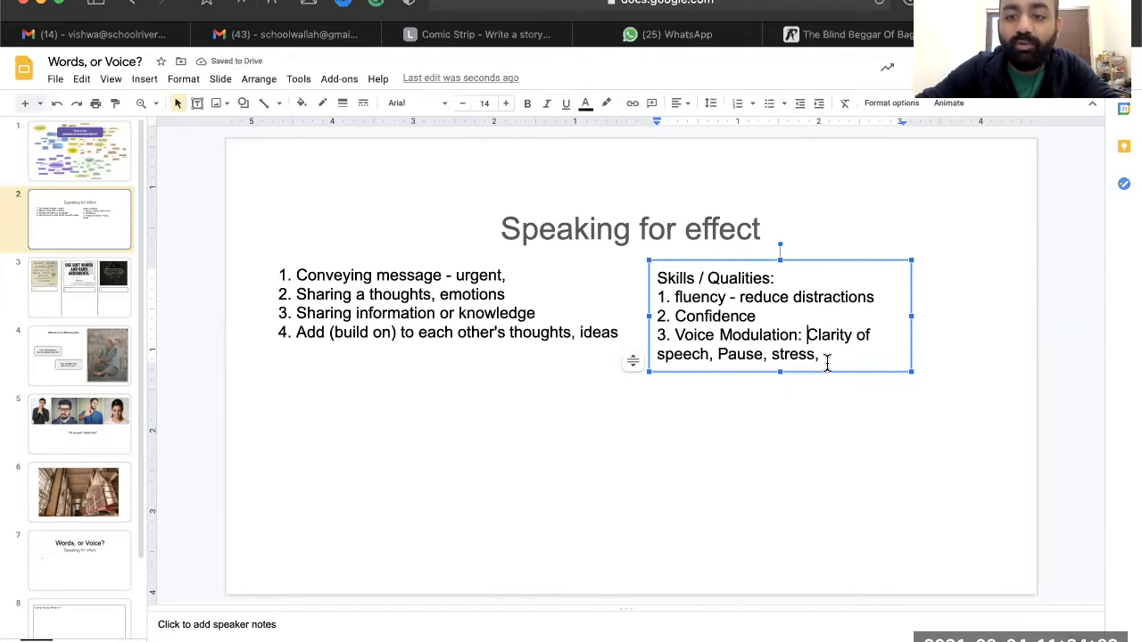
pyautogui.press('Enter')
pyautogui.write('4.')
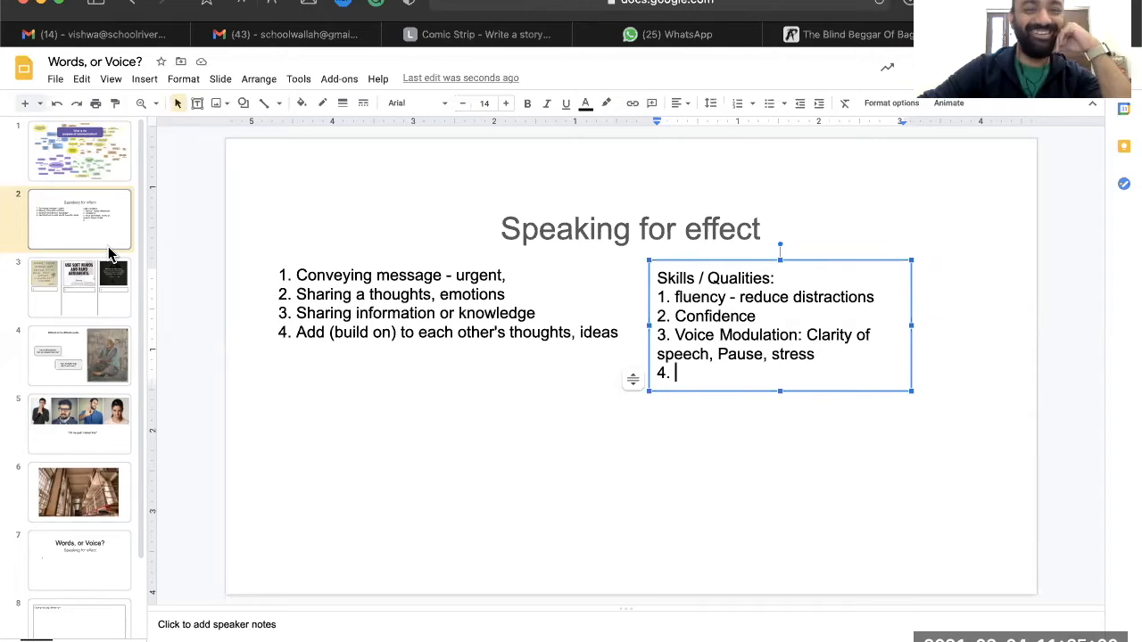
# Write numbered interpretations under the Rumi, soft-words and words-are-keys quotes, e.g. 'Helps change m…'
pyautogui.click(78, 287)
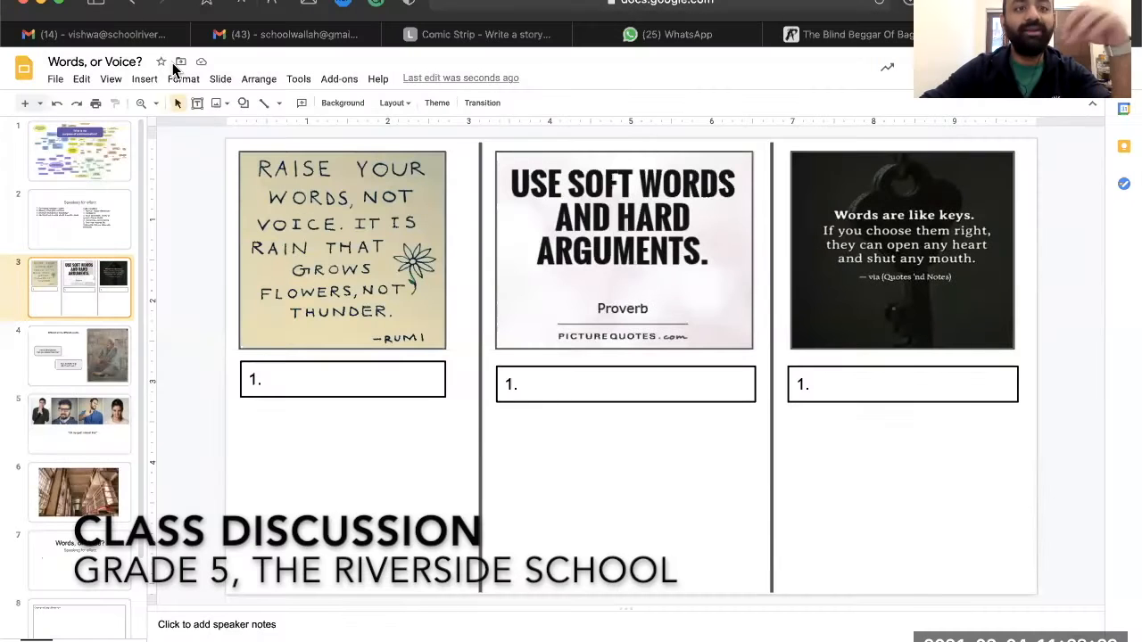
pyautogui.click(342, 249)
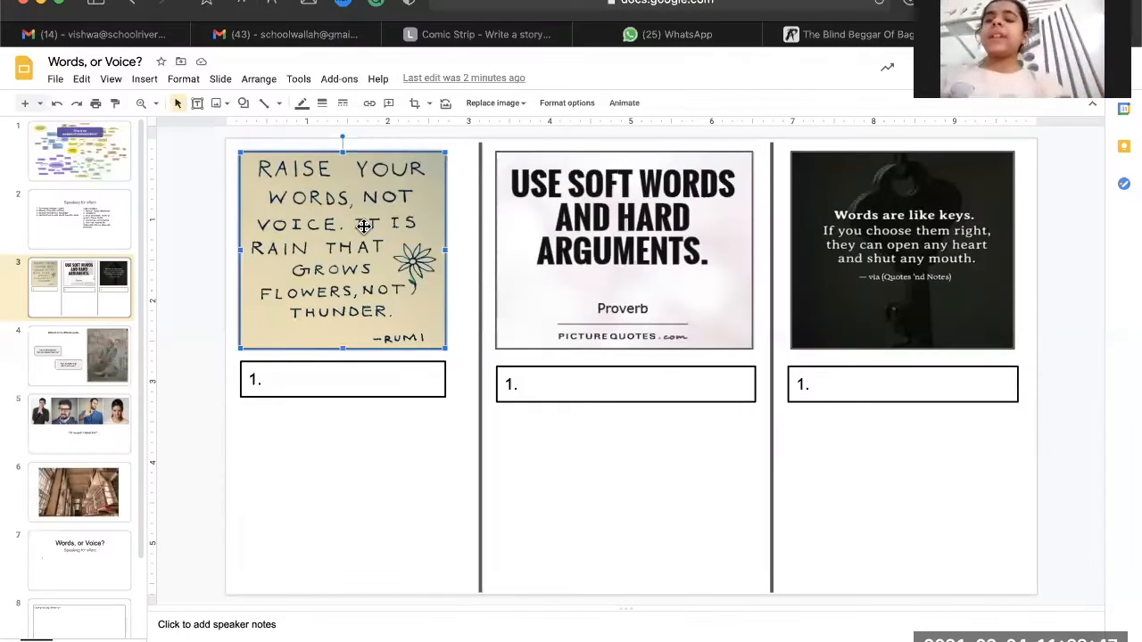
pyautogui.click(343, 378)
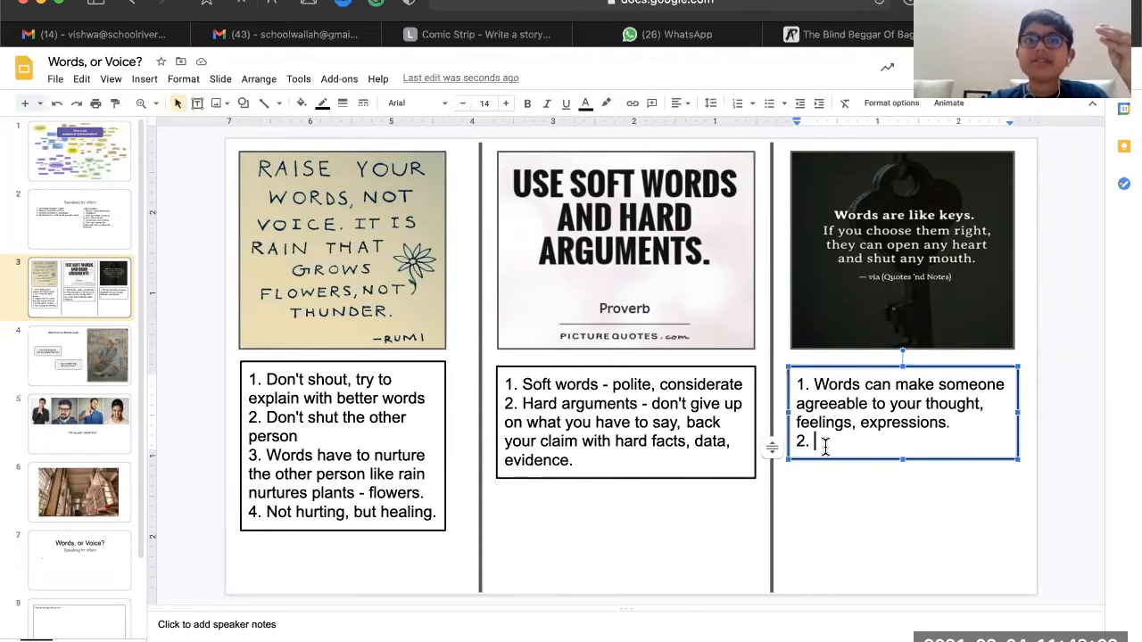
pyautogui.write('Hel')
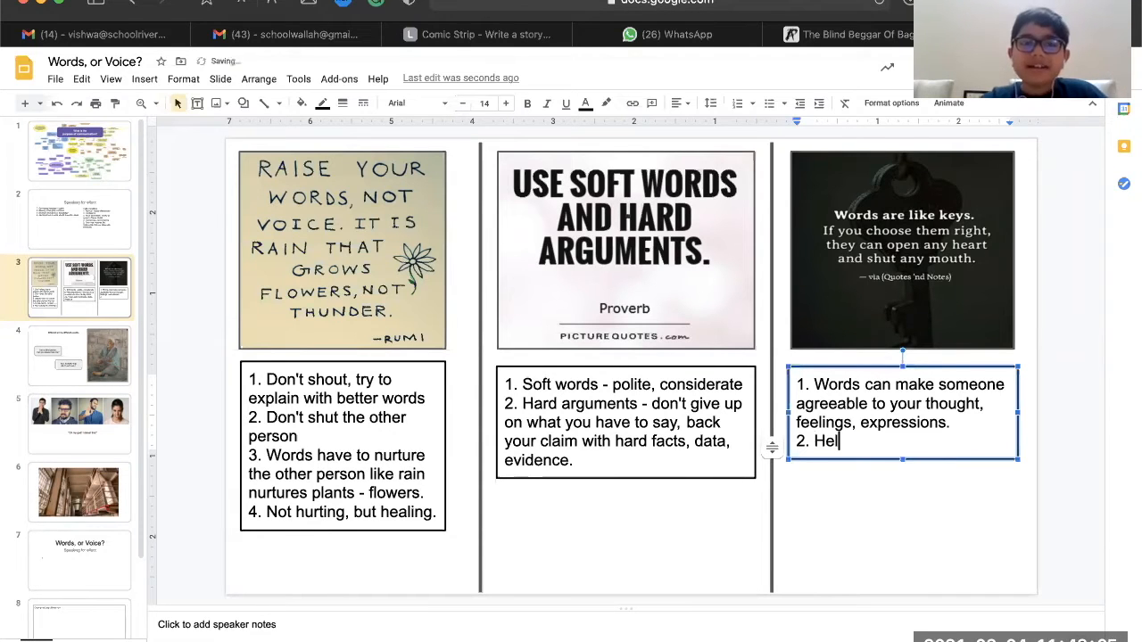
pyautogui.write('ps change m')
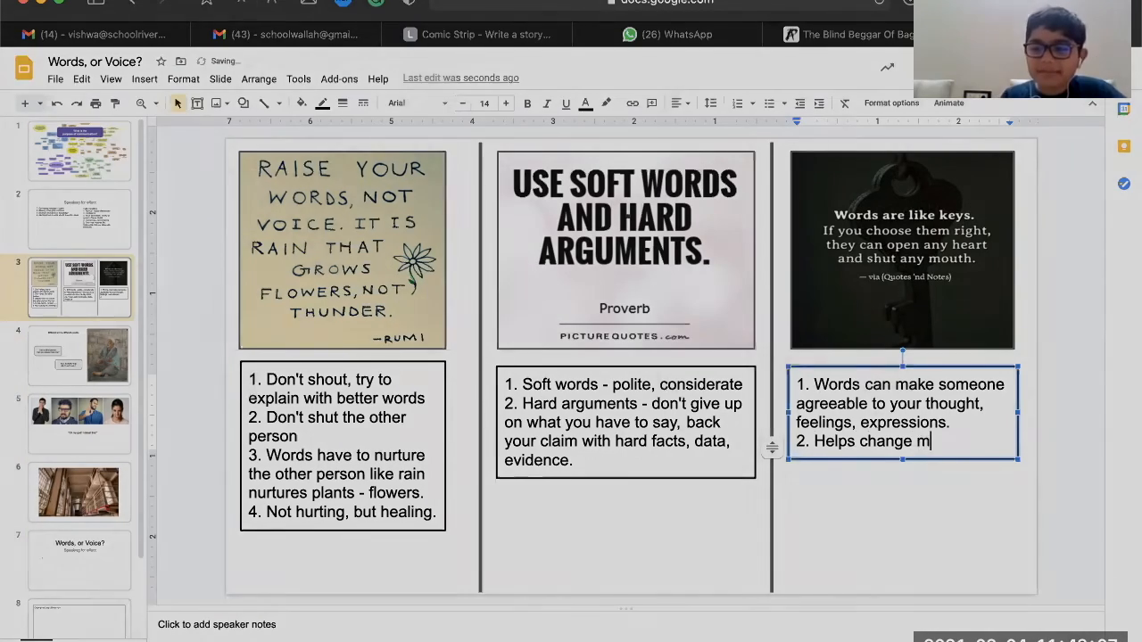
# Move on to the Different words, different results slide
pyautogui.click(78, 355)
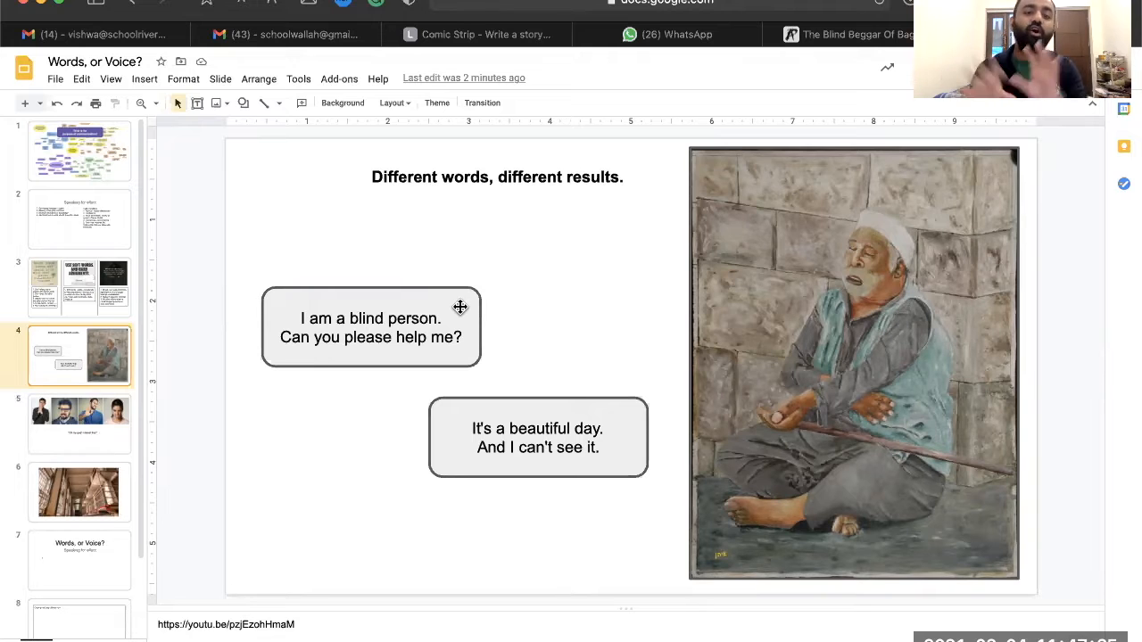
pyautogui.click(537, 437)
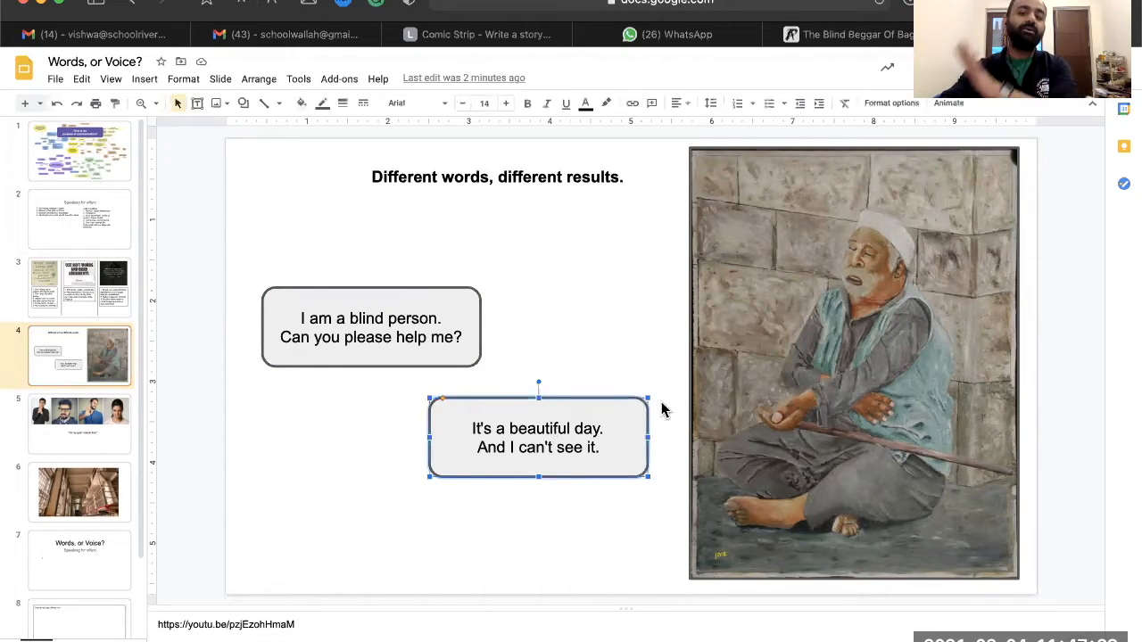
pyautogui.moveTo(758, 389)
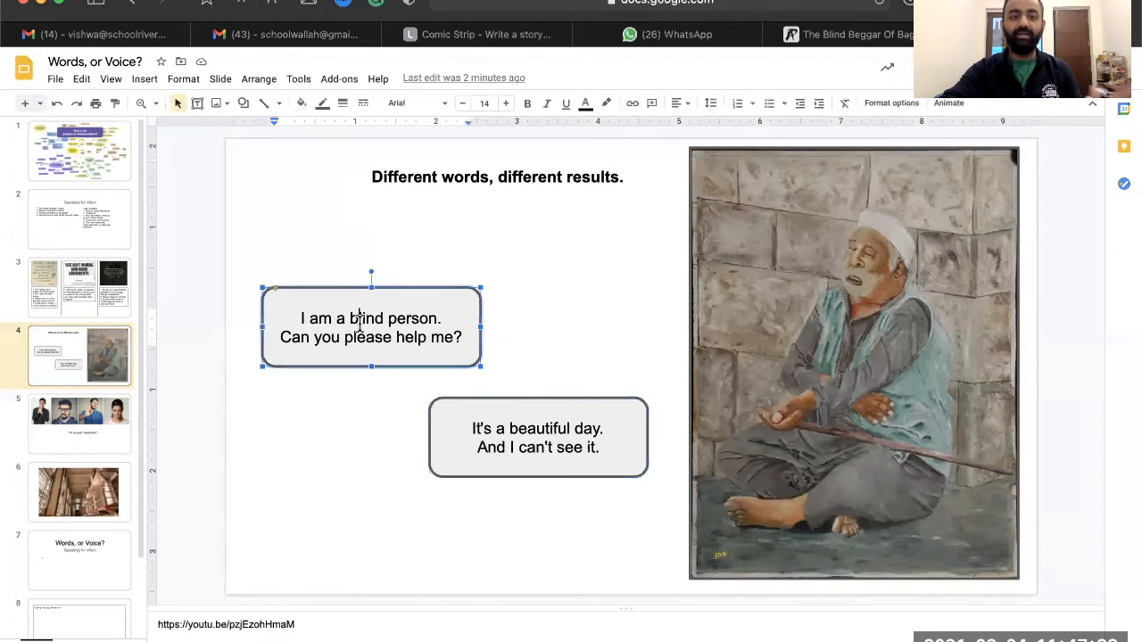
pyautogui.click(537, 437)
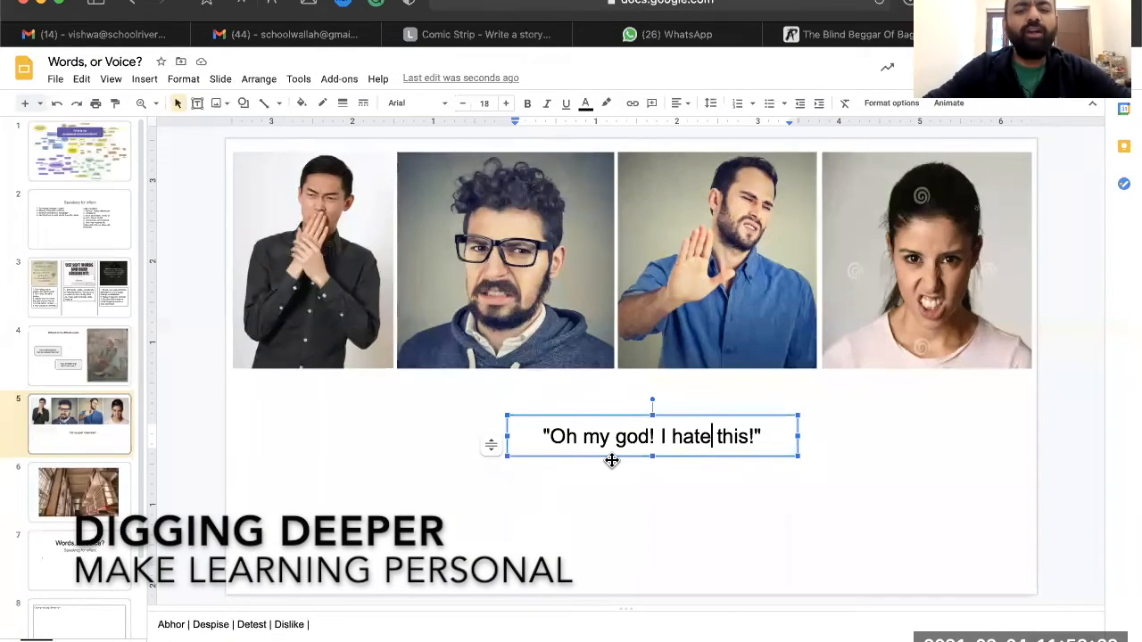
# Reword the quote under the disgusted faces to 'Oh my god! I dislike this!'
pyautogui.tripleClick(651, 436)
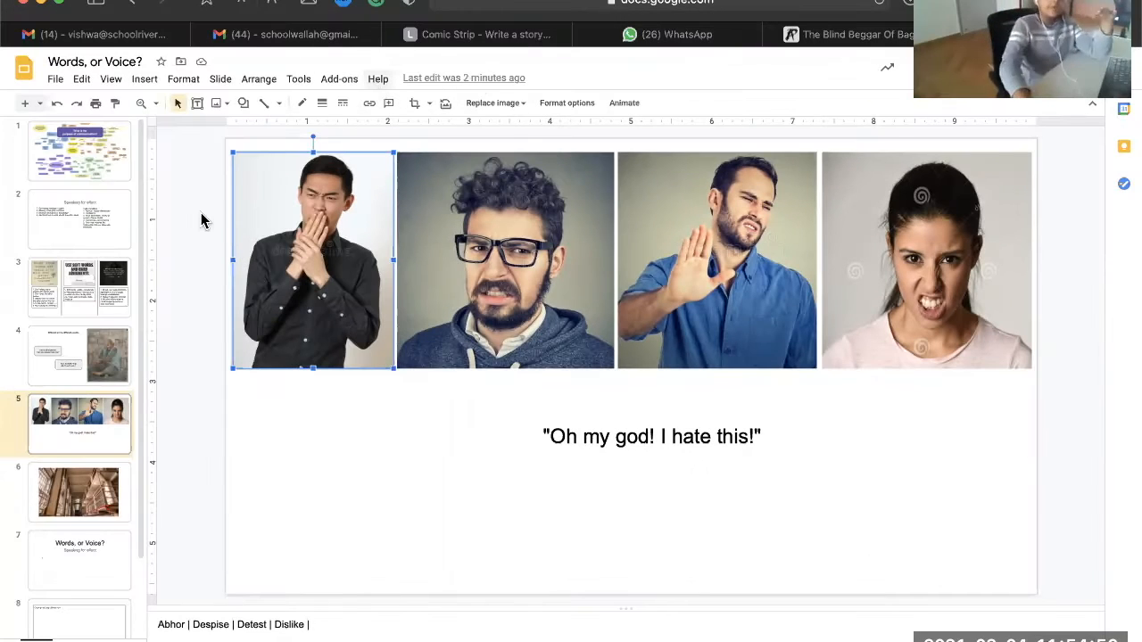
pyautogui.moveTo(100, 325)
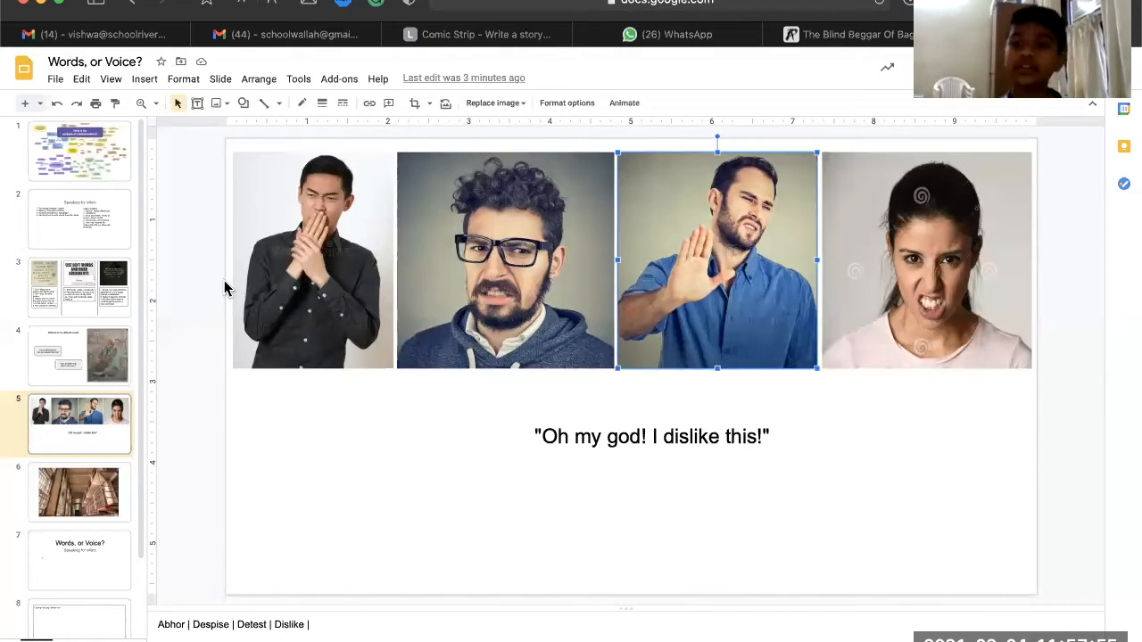
pyautogui.click(78, 492)
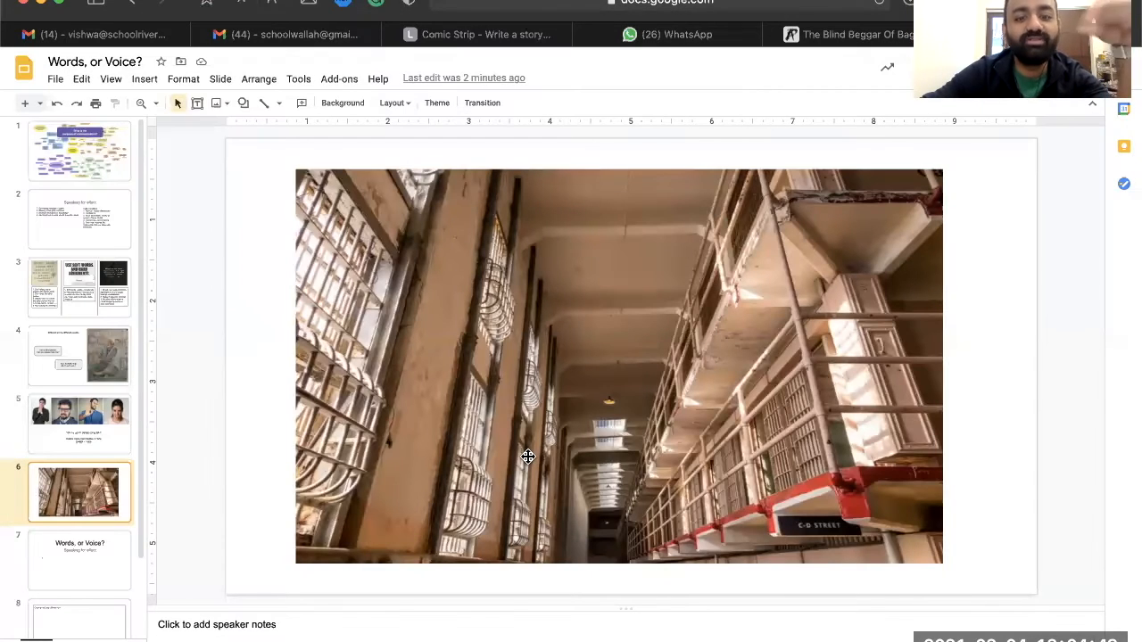
pyautogui.moveTo(444, 428)
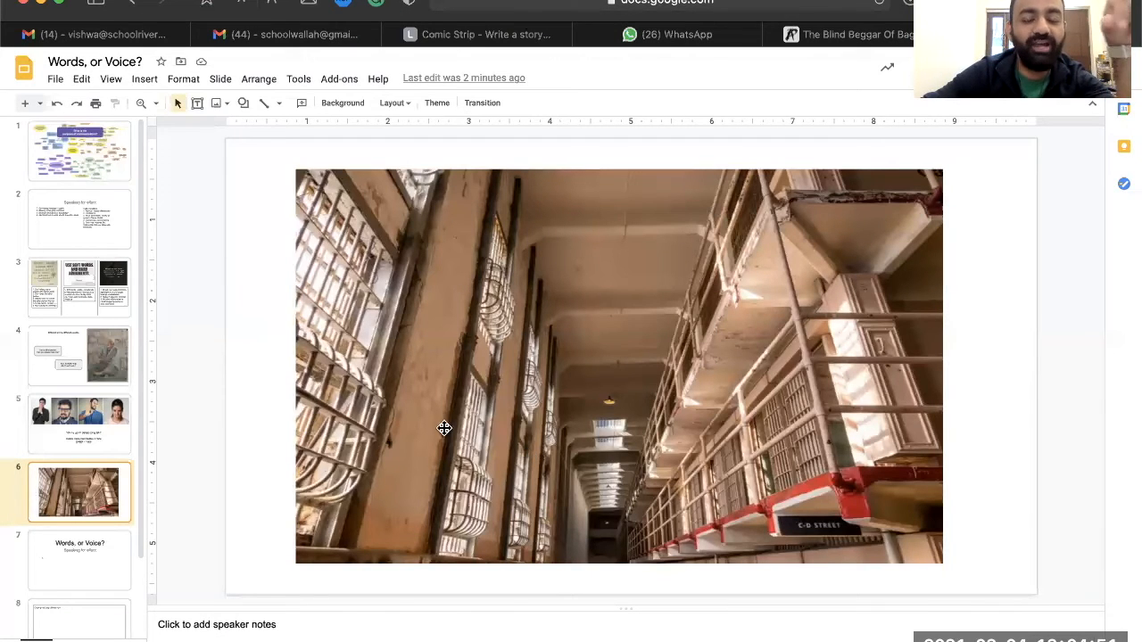
pyautogui.moveTo(438, 412)
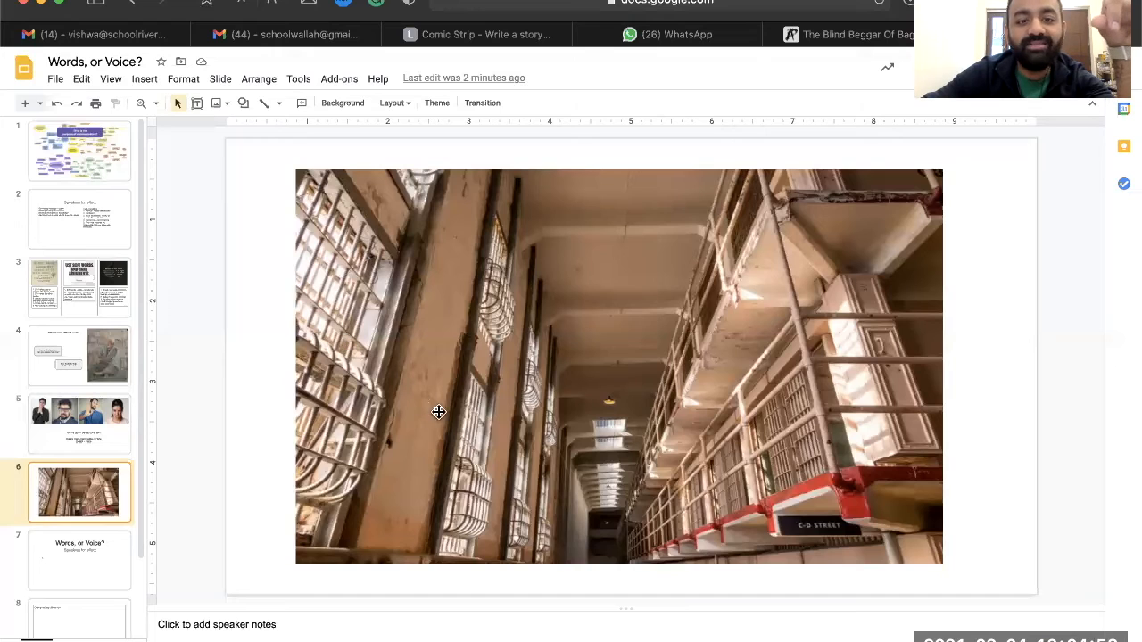
pyautogui.moveTo(507, 245)
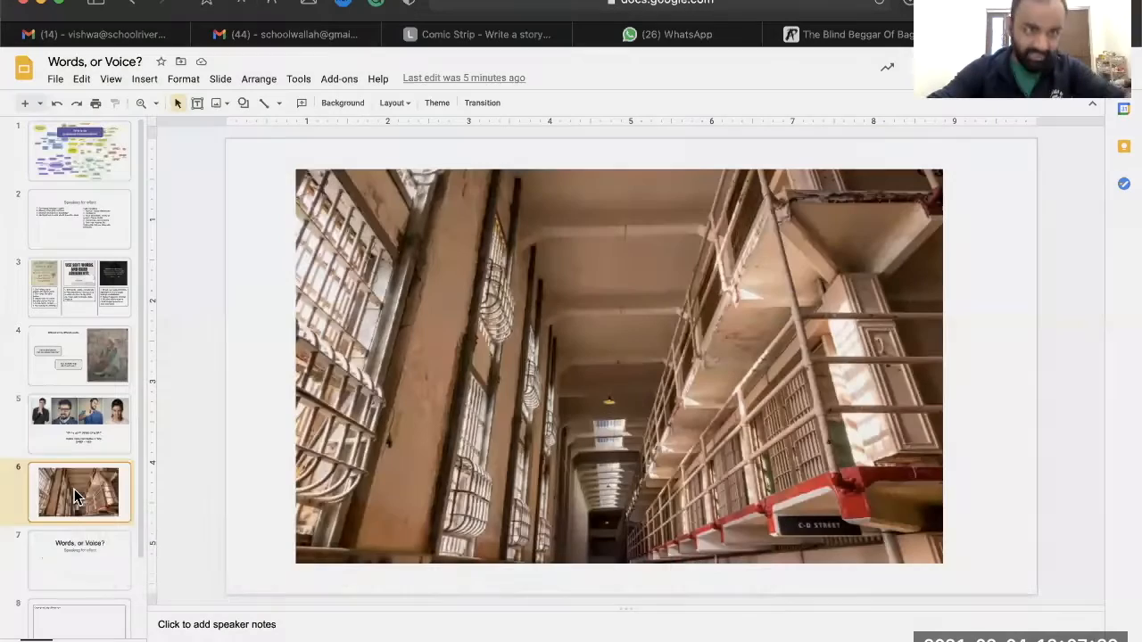
# Return to the quotes slide to complete the words-are-keys notes on mindset and evidence
pyautogui.click(78, 560)
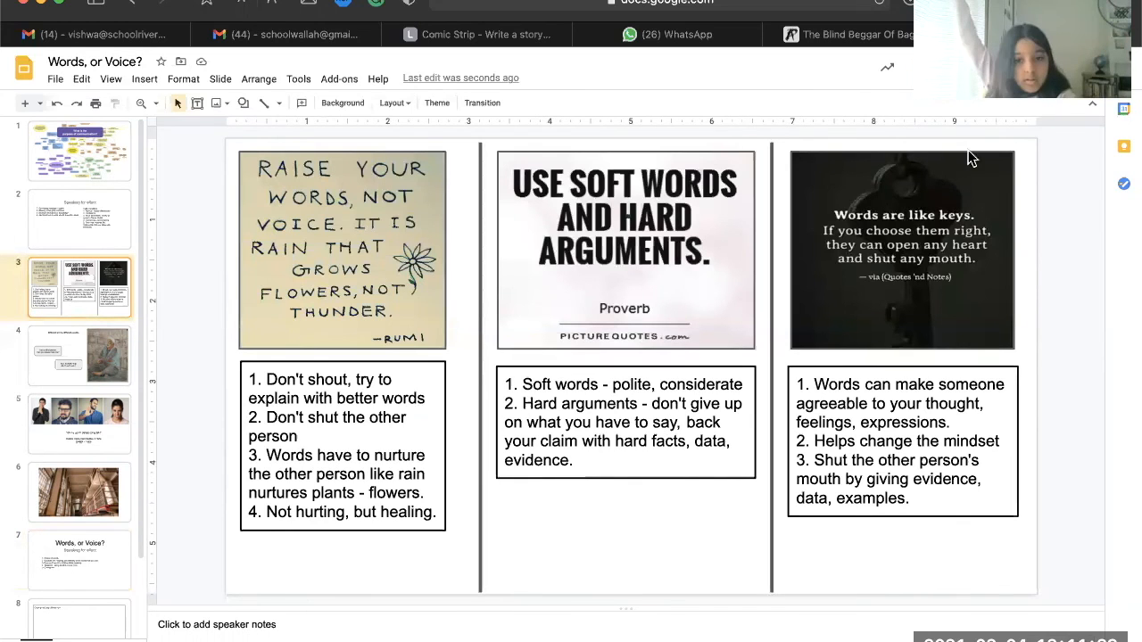
pyautogui.moveTo(901, 271)
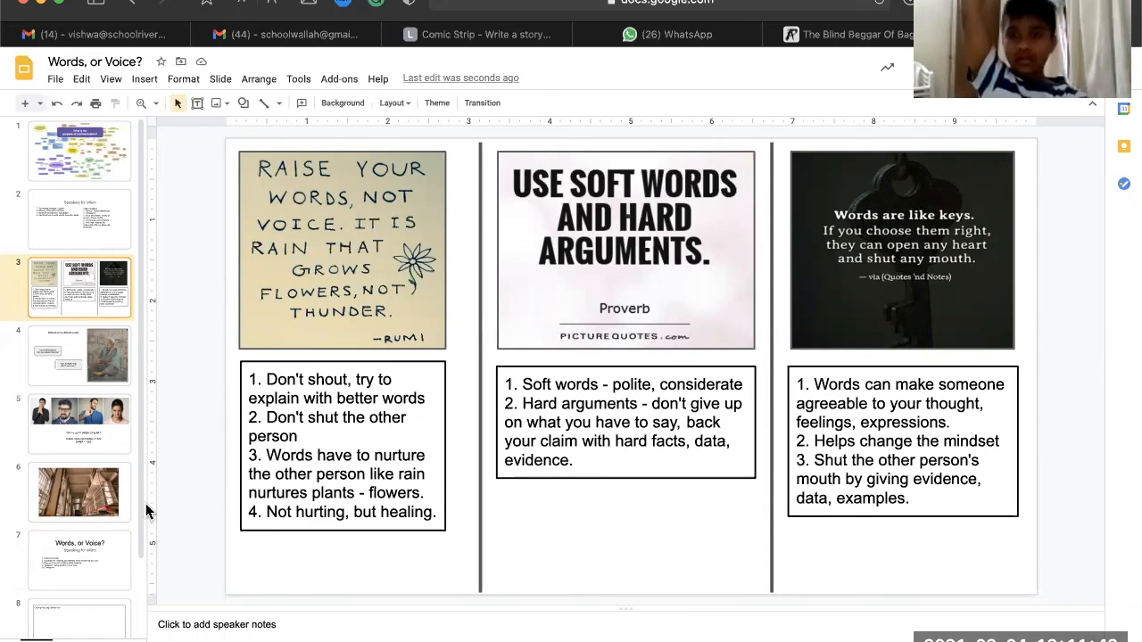
# Extend item 5 to read 'Confidence - practicing with data, f…'
pyautogui.click(78, 561)
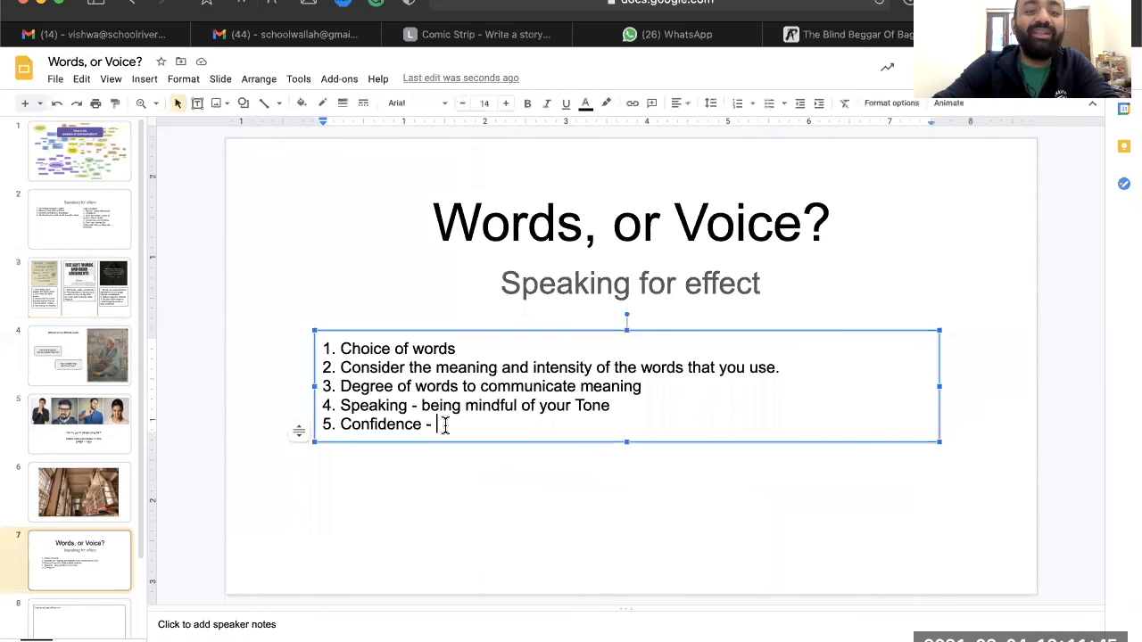
pyautogui.write('prac')
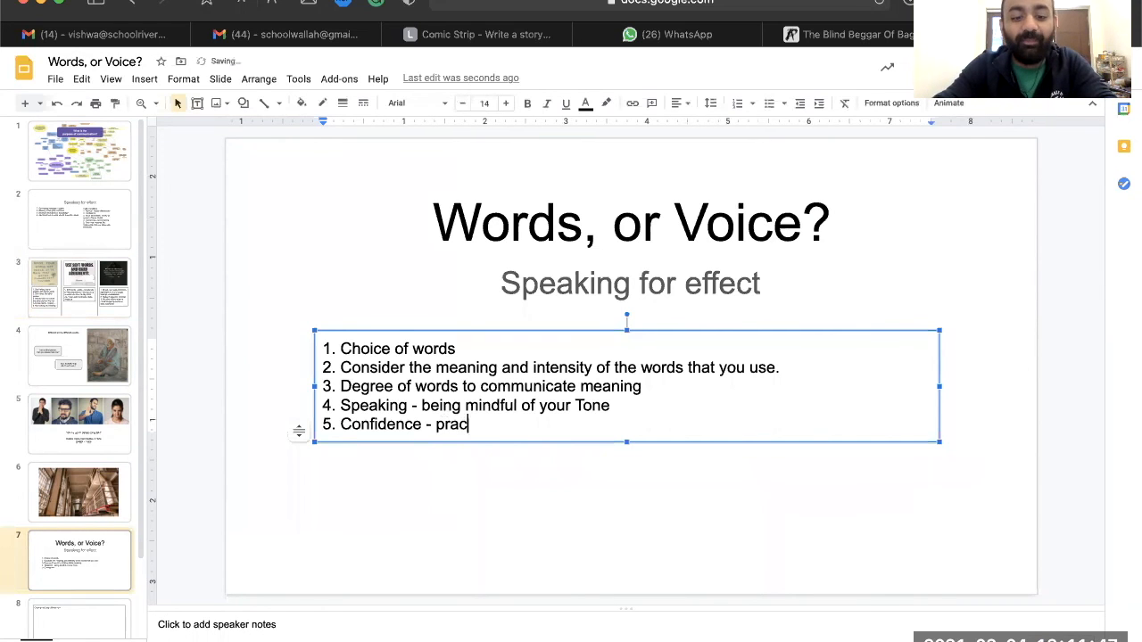
pyautogui.write('ticing with data a')
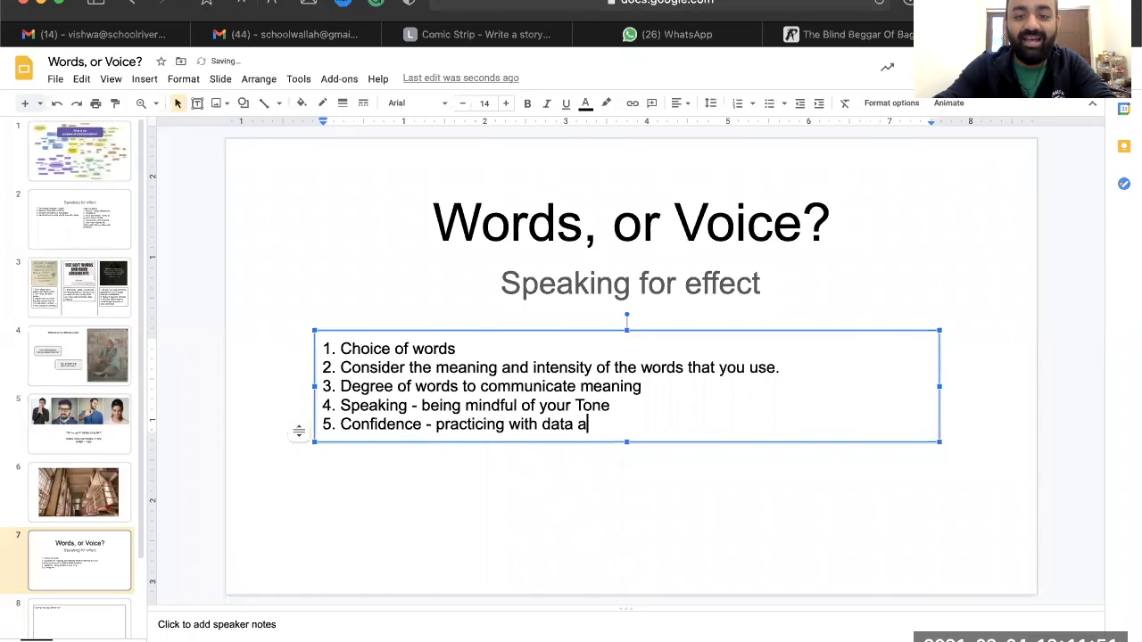
pyautogui.write(', f')
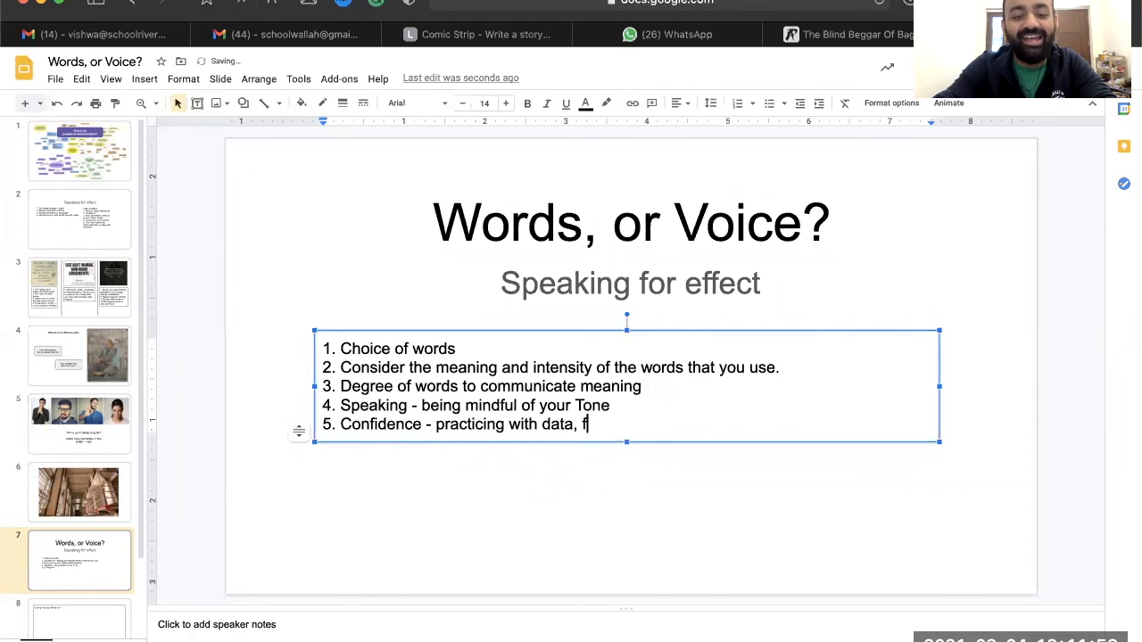